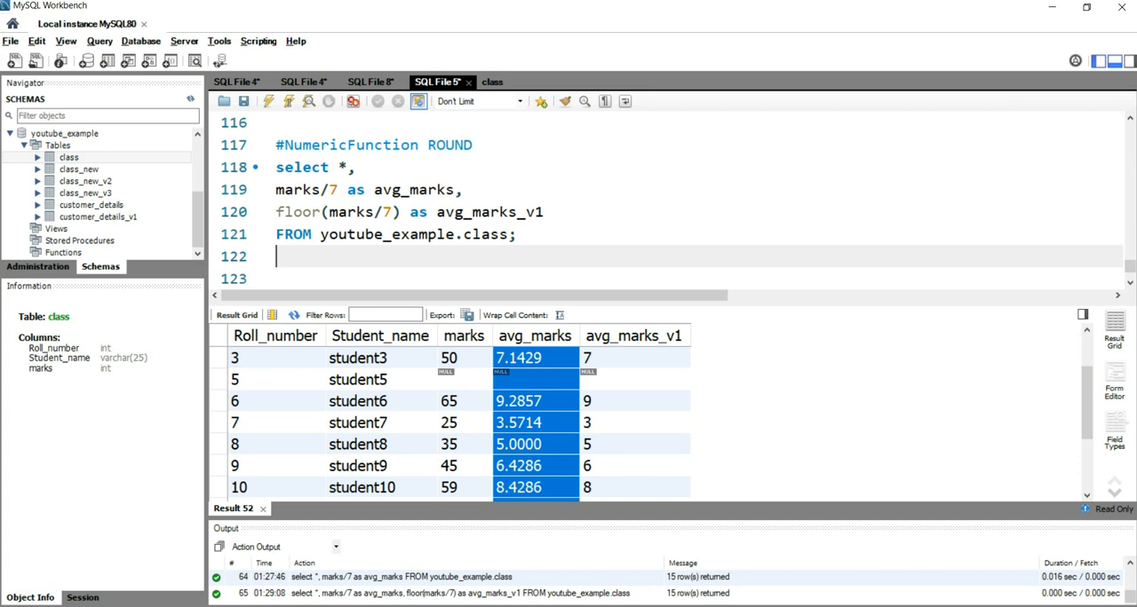
Step: Remove the floor(marks/7) as avg_marks_v1 line from the query, leaving an empty line
{"action": "left_click_drag", "start_coordinate": [277, 167], "coordinate": [515, 234]}
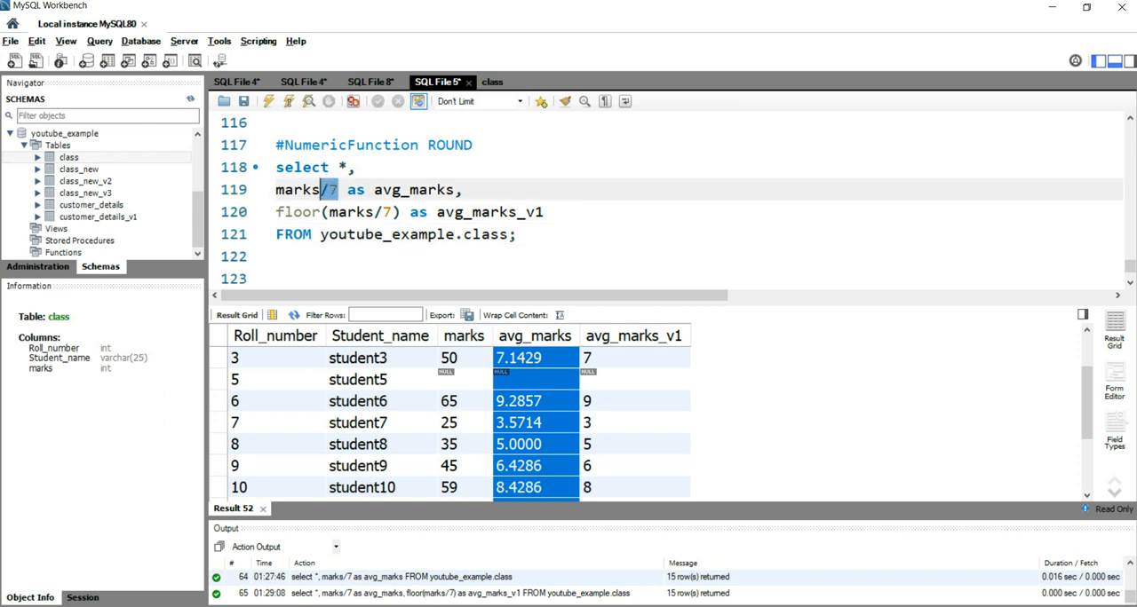
{"action": "double_click", "coordinate": [412, 190]}
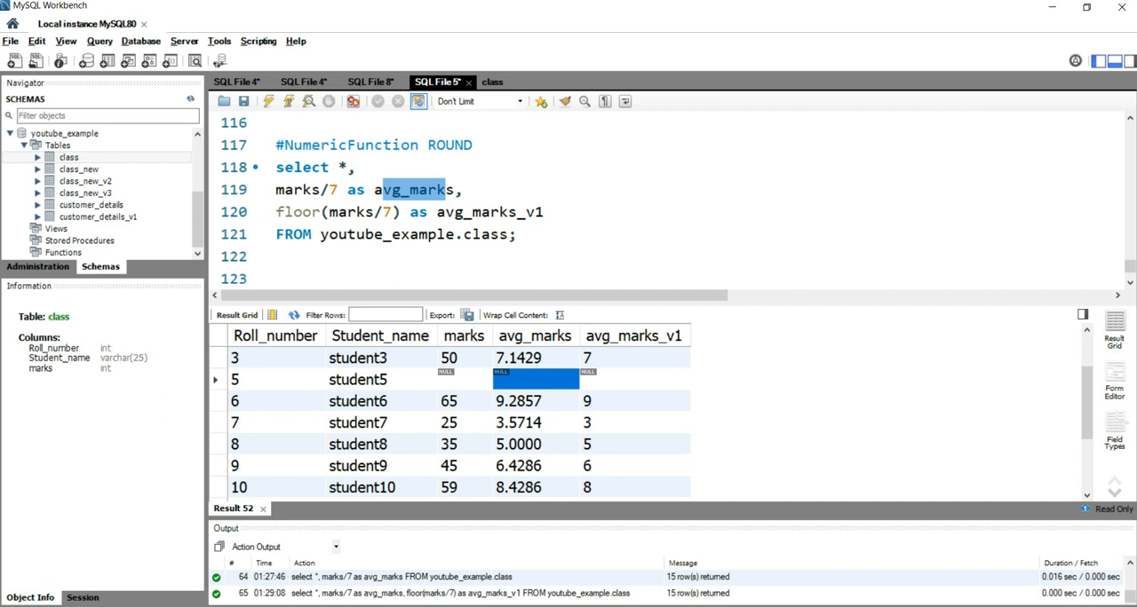
{"action": "double_click", "coordinate": [450, 146]}
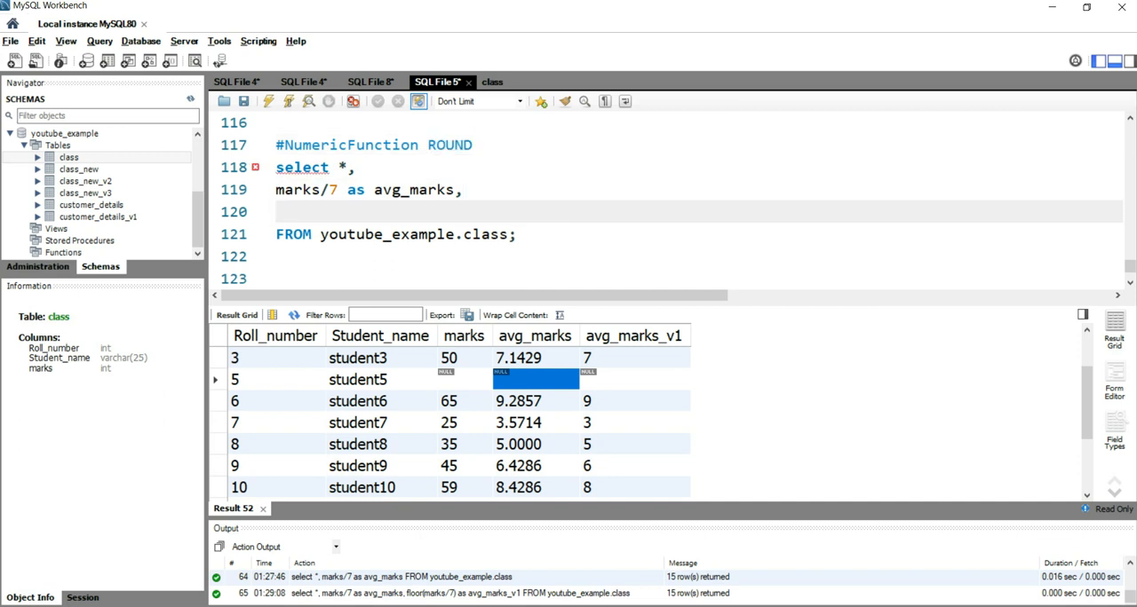
Step: Add Round(marks/7,2) as Rounded_off_avg_marks and run the query to get two-decimal averages like 7.86
{"action": "type", "text": "Round"}
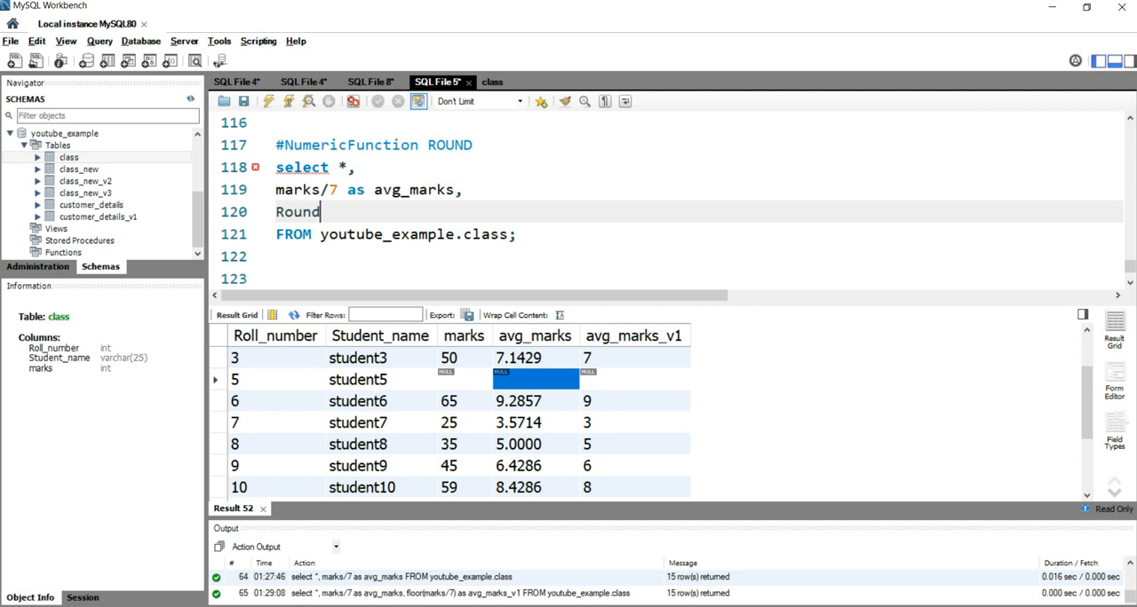
{"action": "type", "text": "("}
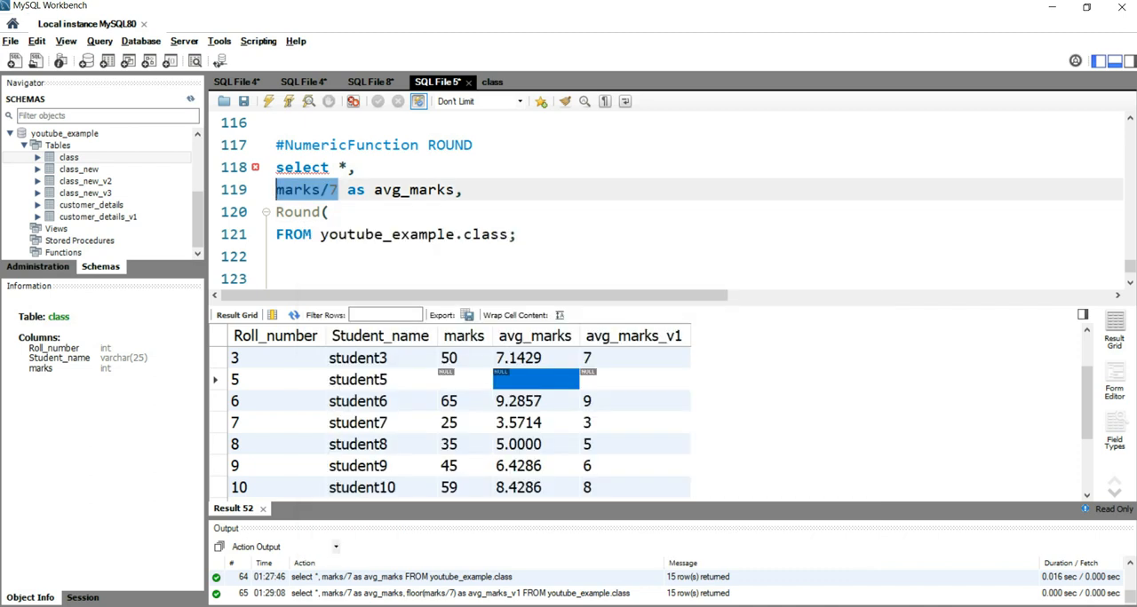
{"action": "type", "text": "marks/7,"}
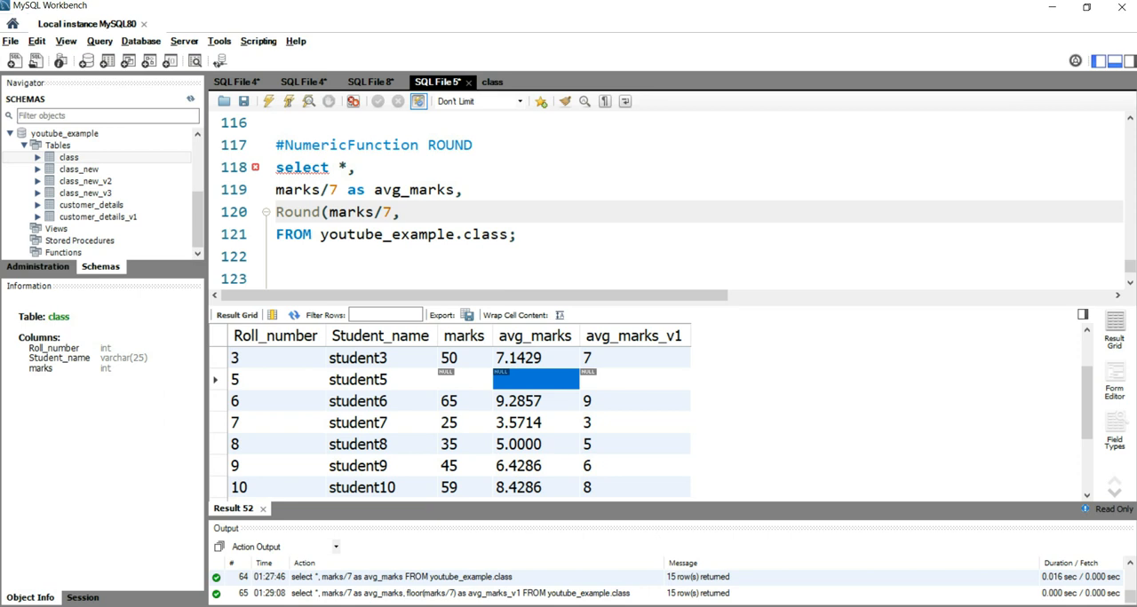
{"action": "type", "text": "2)"}
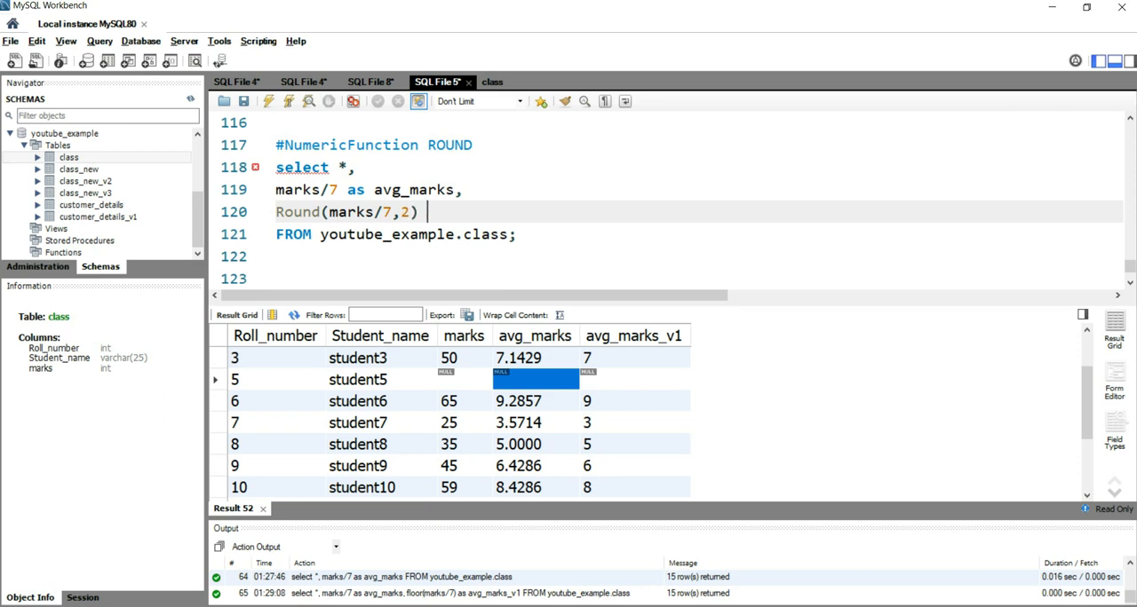
{"action": "type", "text": "as"}
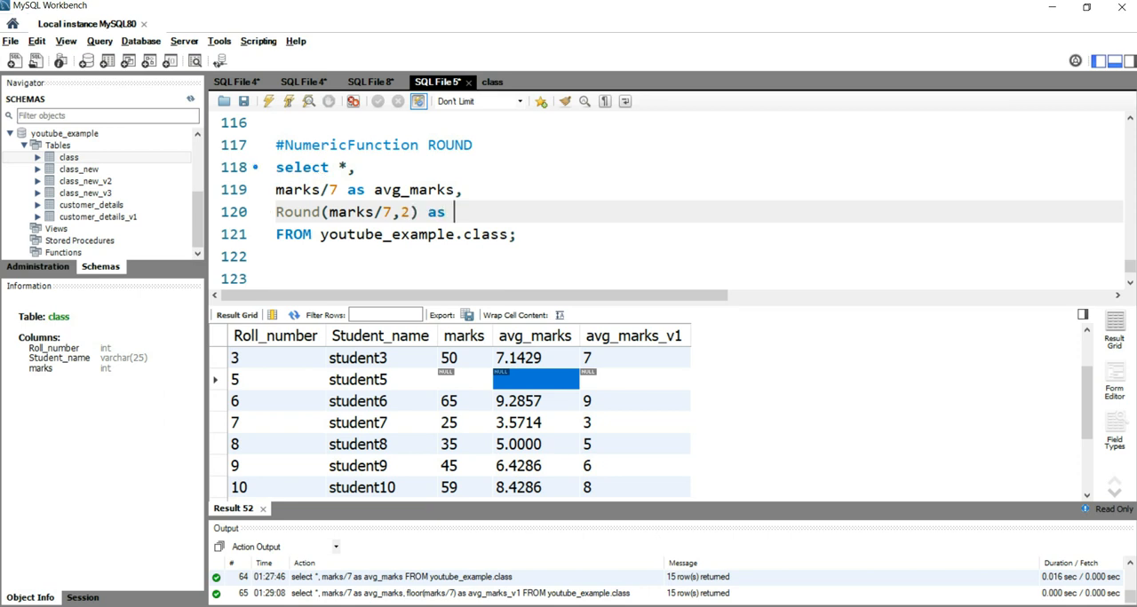
{"action": "type", "text": "Rounded"}
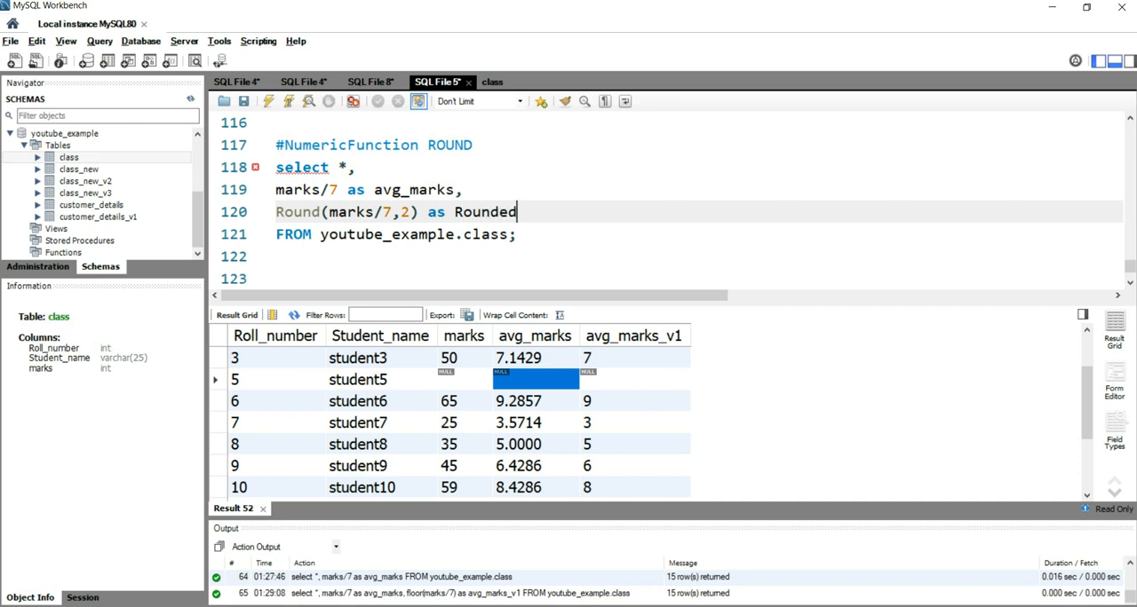
{"action": "type", "text": "_off_"}
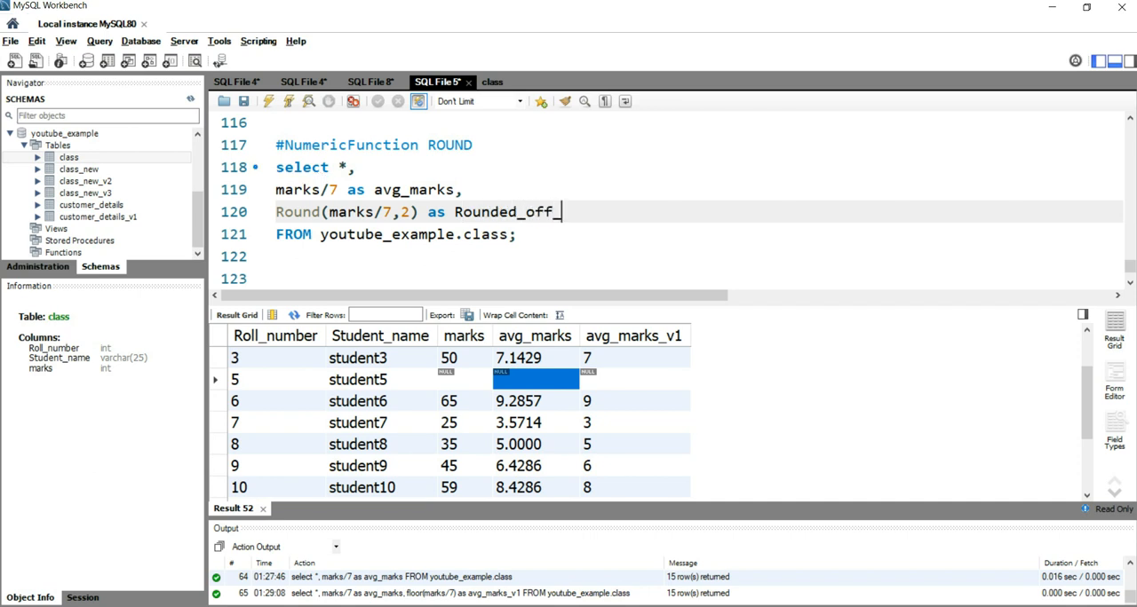
{"action": "type", "text": "avg_"}
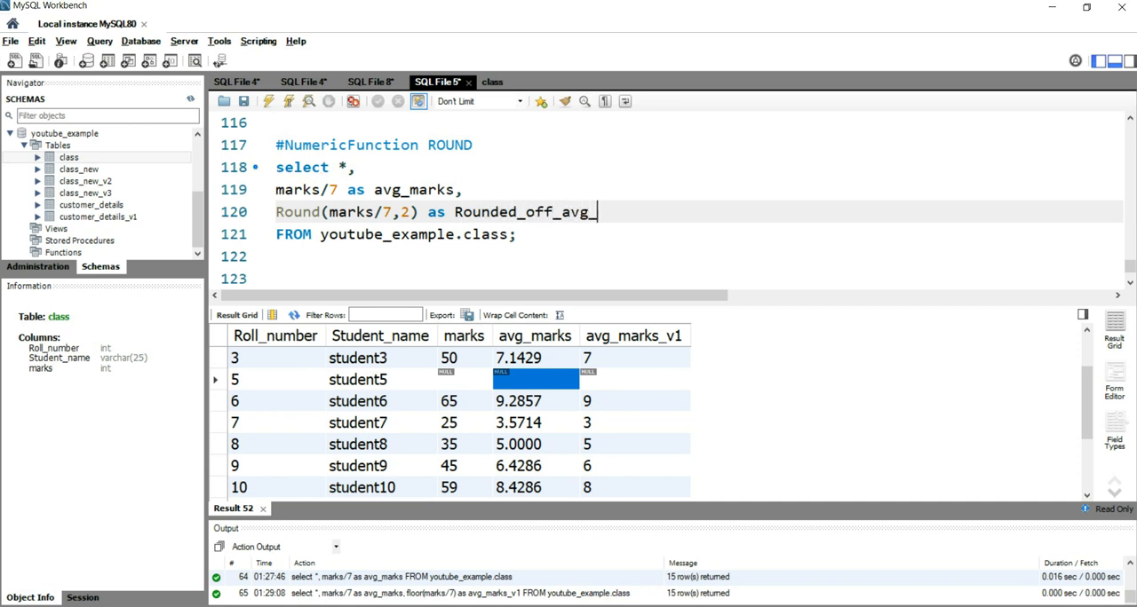
{"action": "type", "text": "marks"}
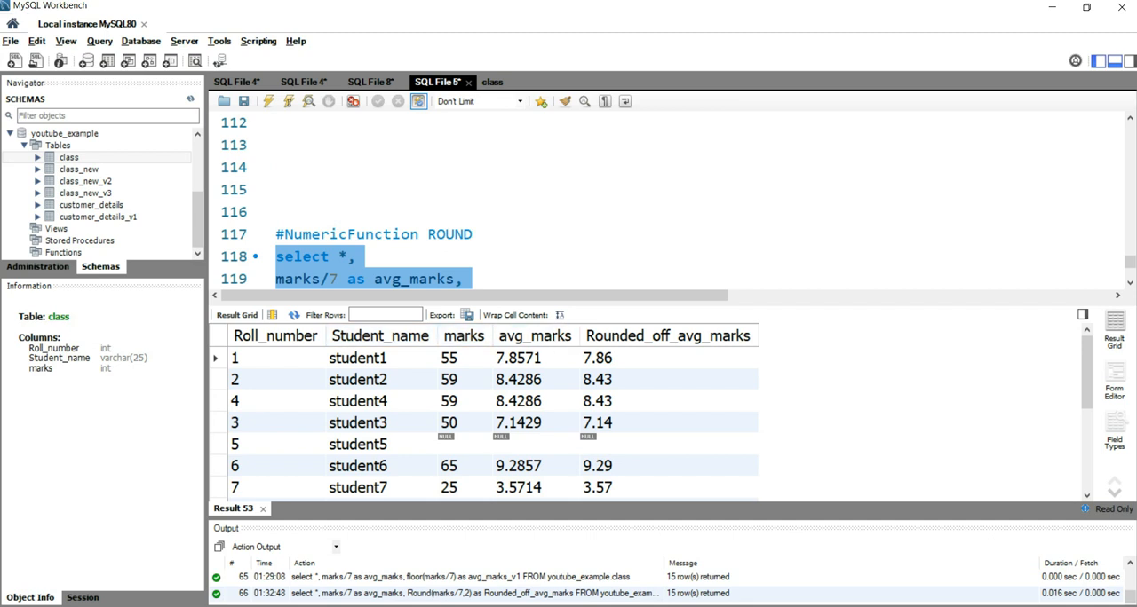
{"action": "left_click", "coordinate": [668, 336]}
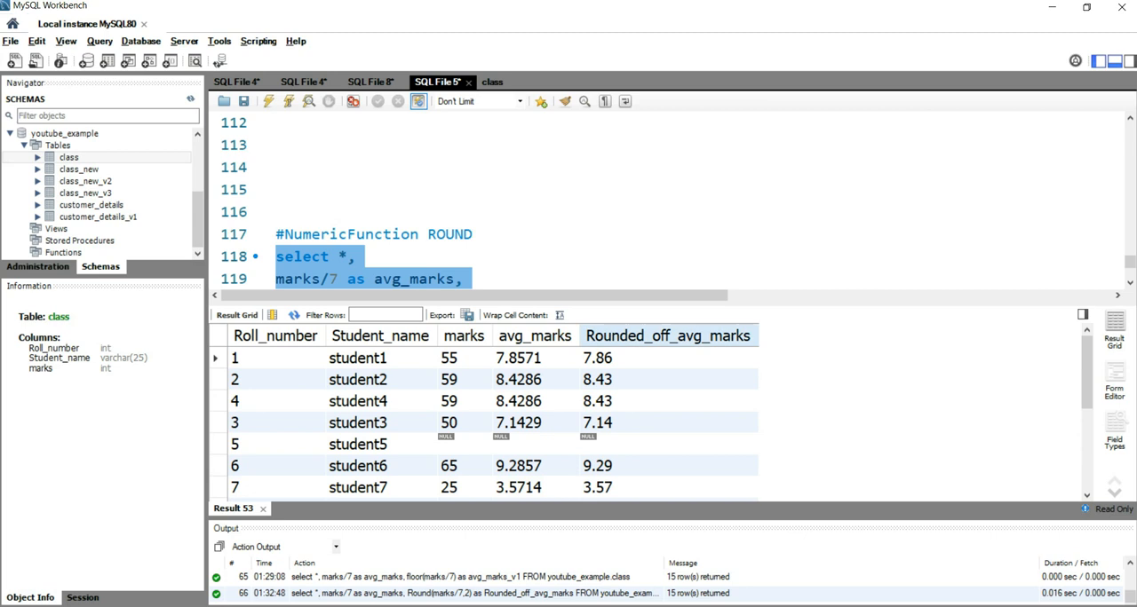